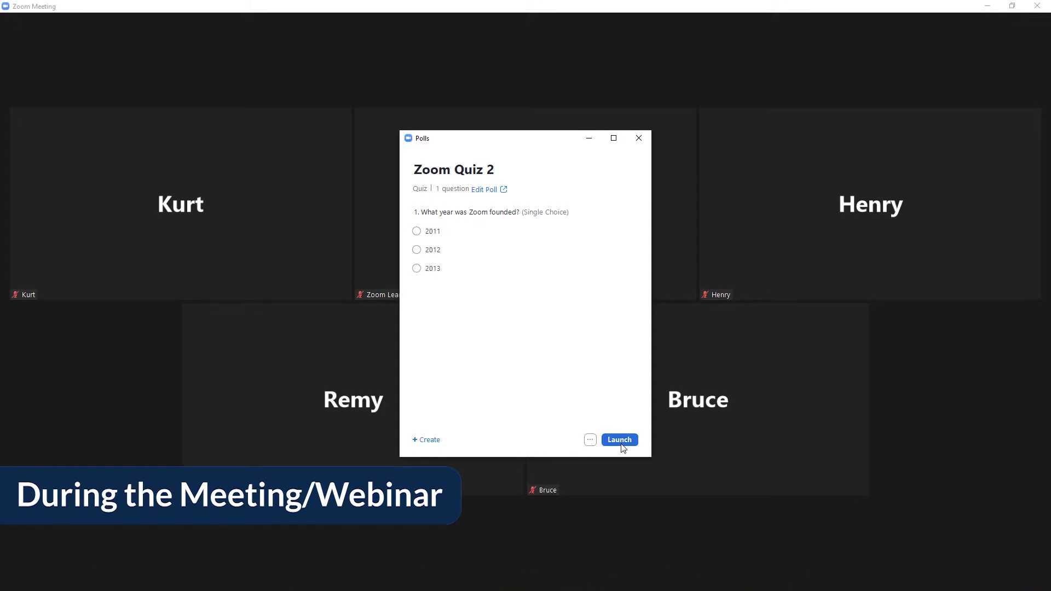
- Launch Zoom Quiz 2 so live answer percentages for 2011, 2012 and 2013 appear
left_click(617, 440)
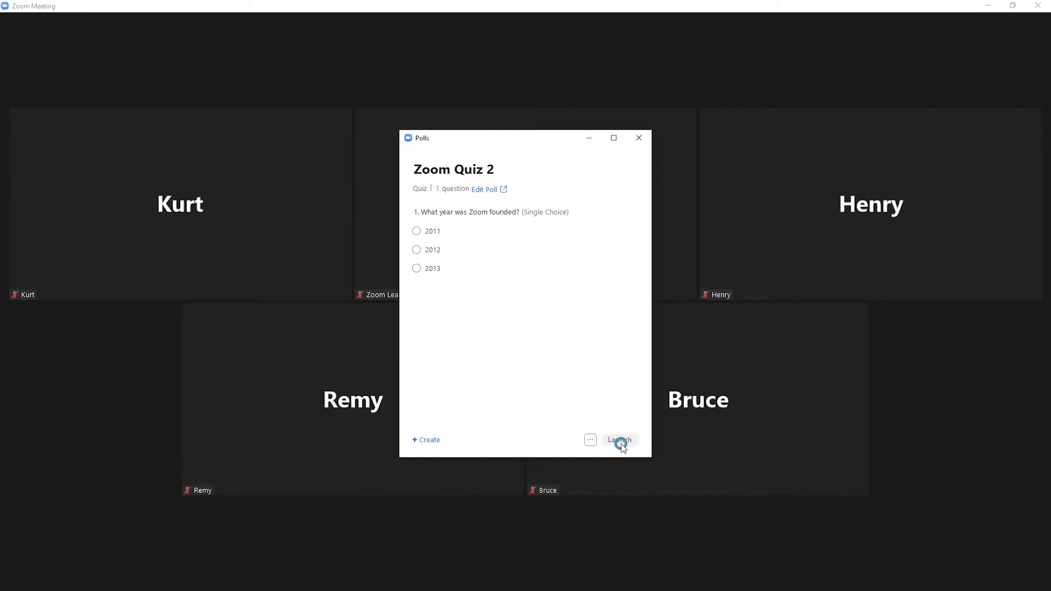
left_click(617, 440)
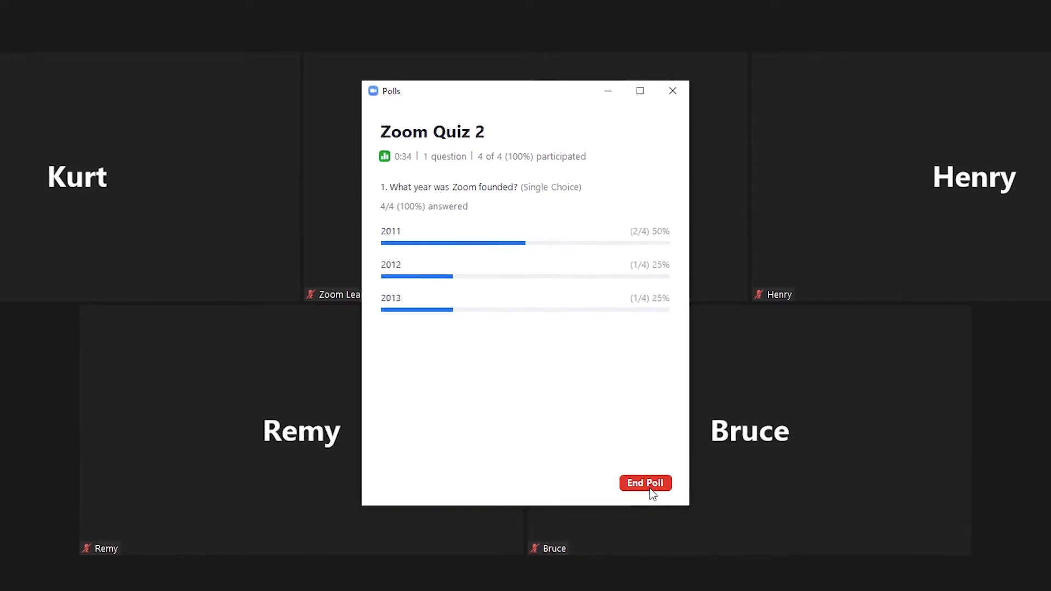
- End the running quiz and download its results from the more-actions menu
left_click(644, 483)
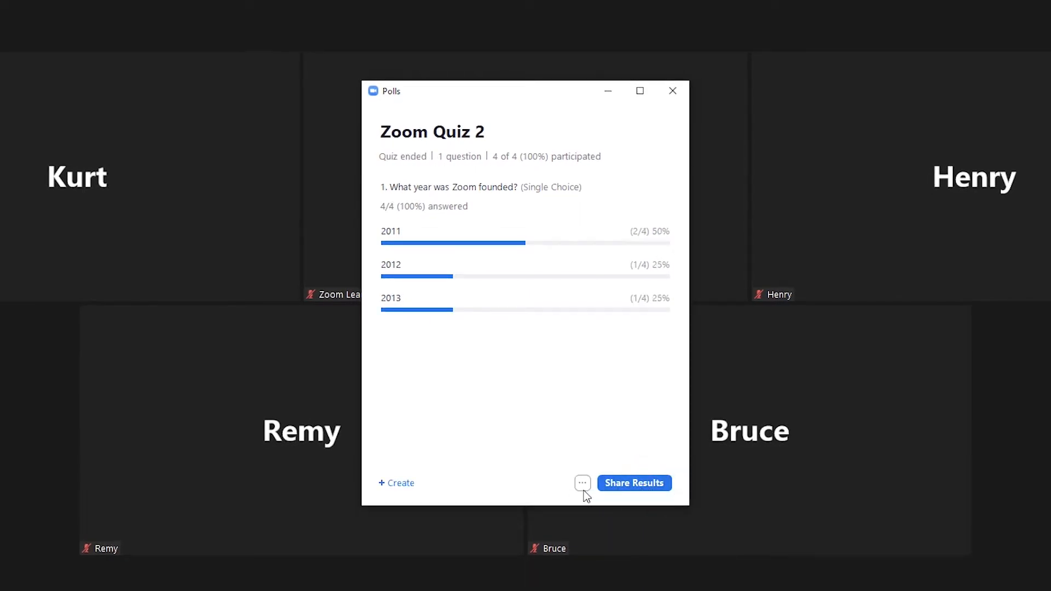
left_click(581, 483)
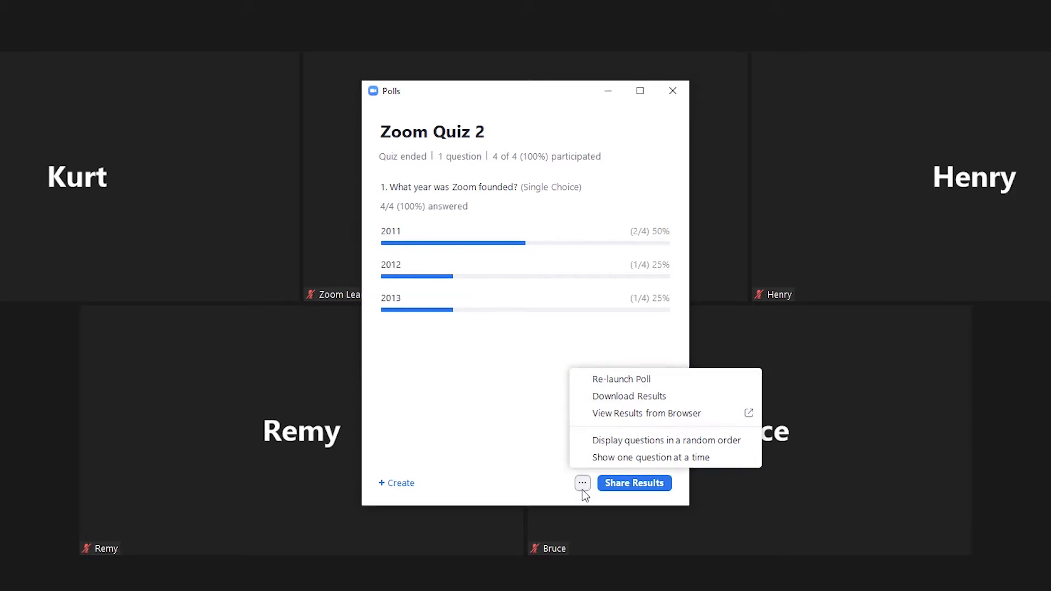
mouse_move(613, 396)
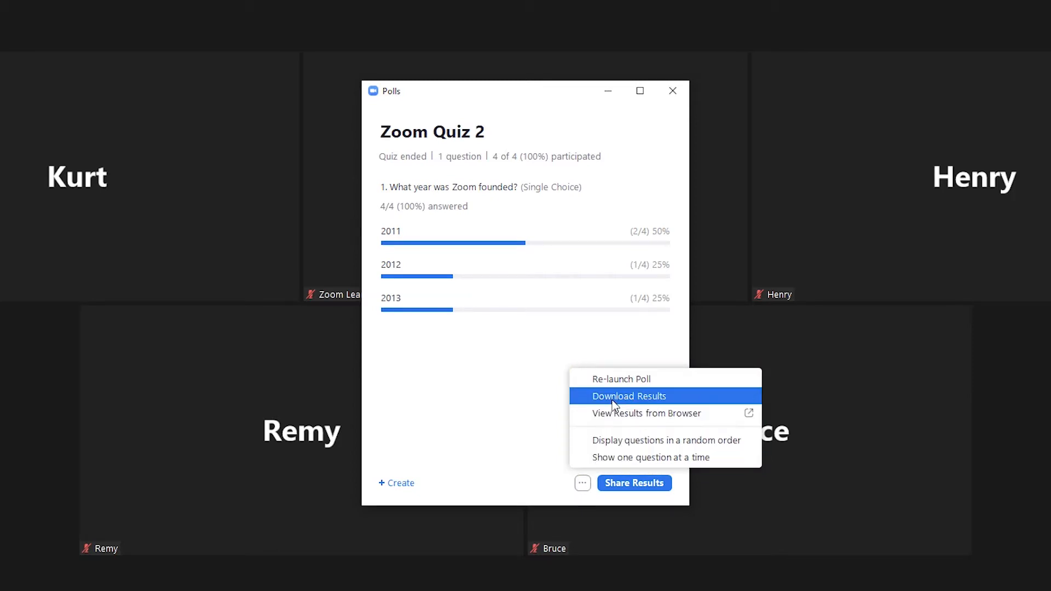
left_click(628, 395)
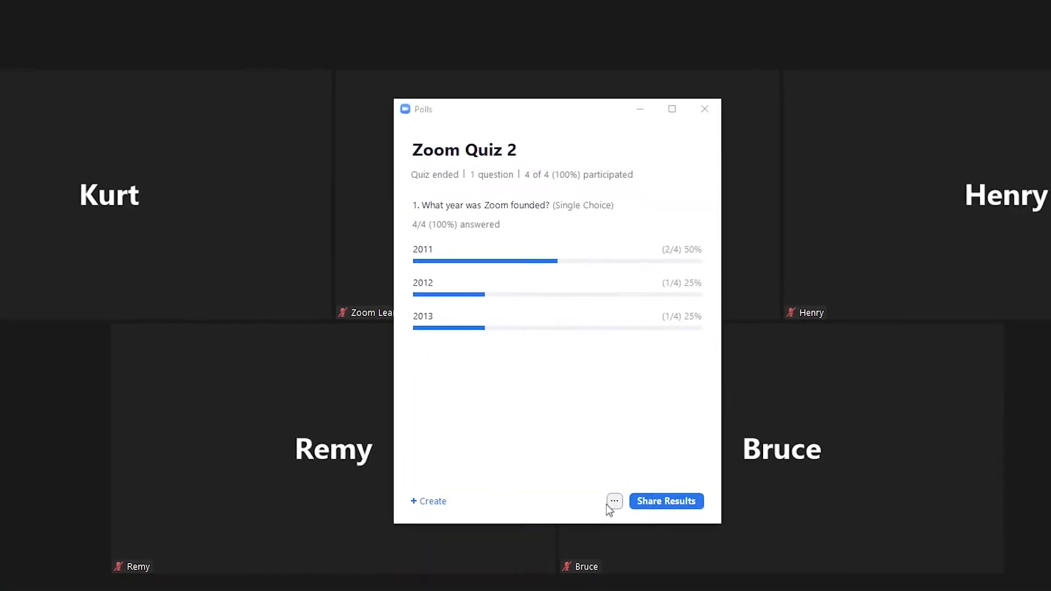
- View the ended quiz's results in the browser showing 2011 as correct, then go to zoom.us
left_click(582, 483)
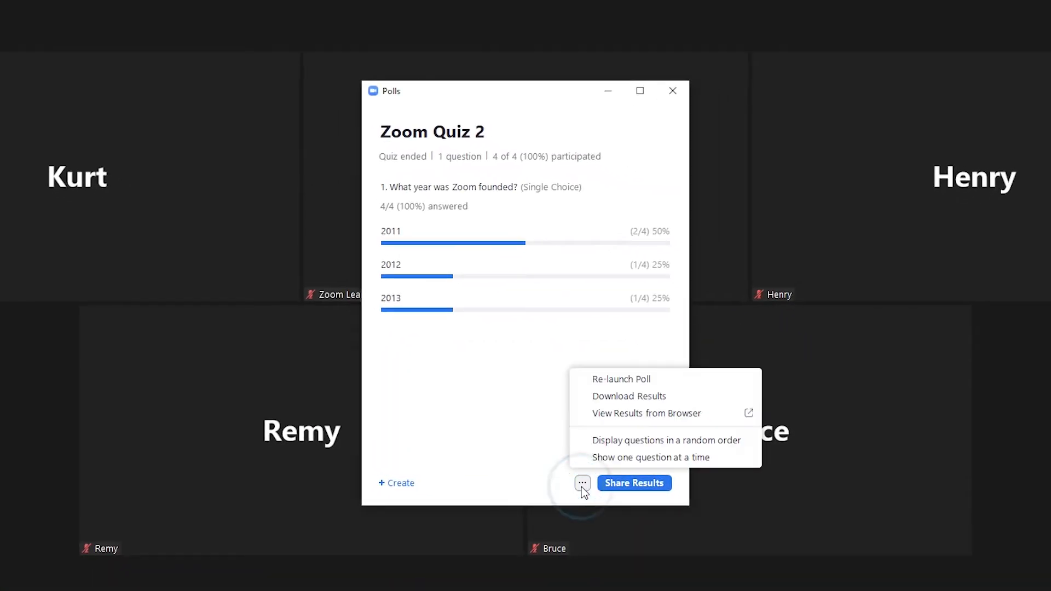
mouse_move(624, 413)
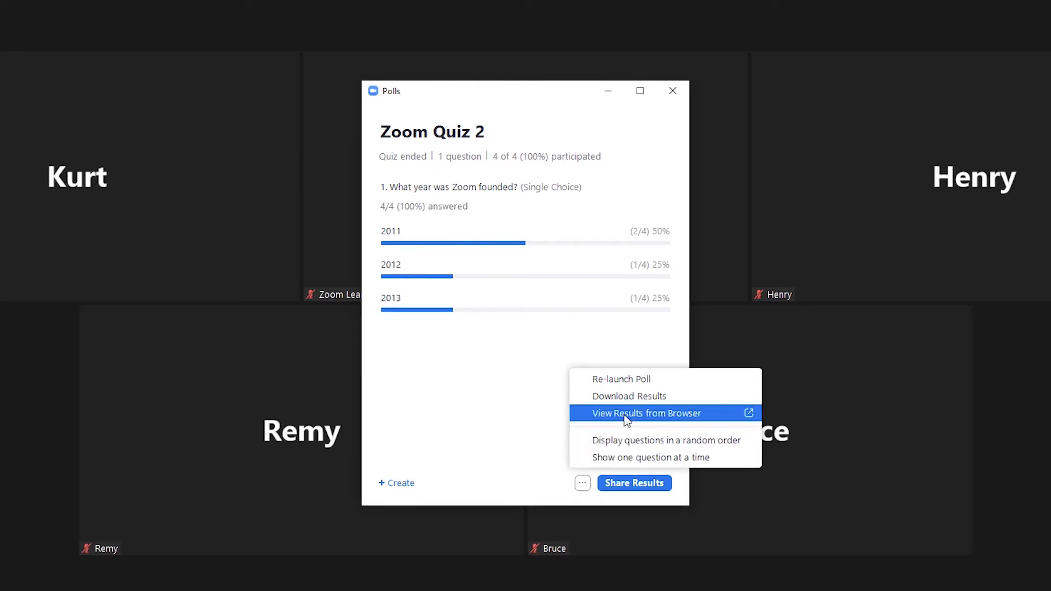
left_click(646, 413)
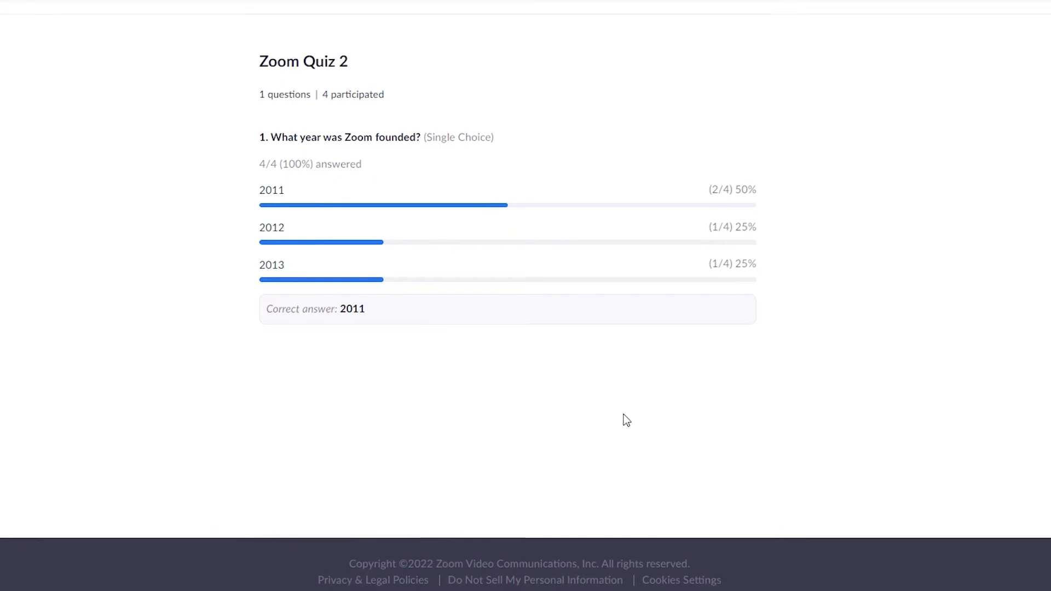
scroll("up", 3)
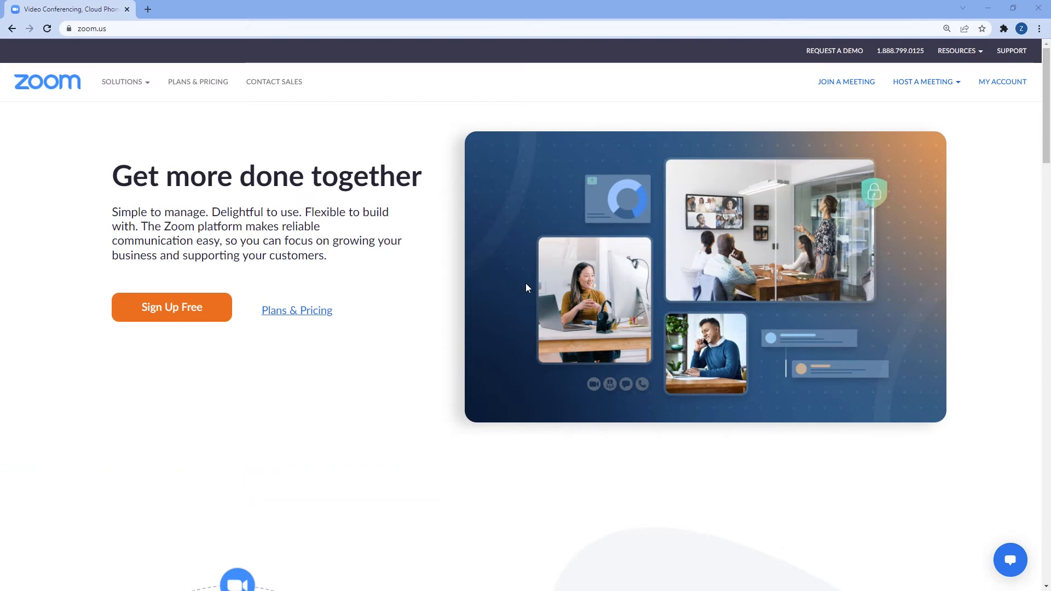
mouse_move(856, 151)
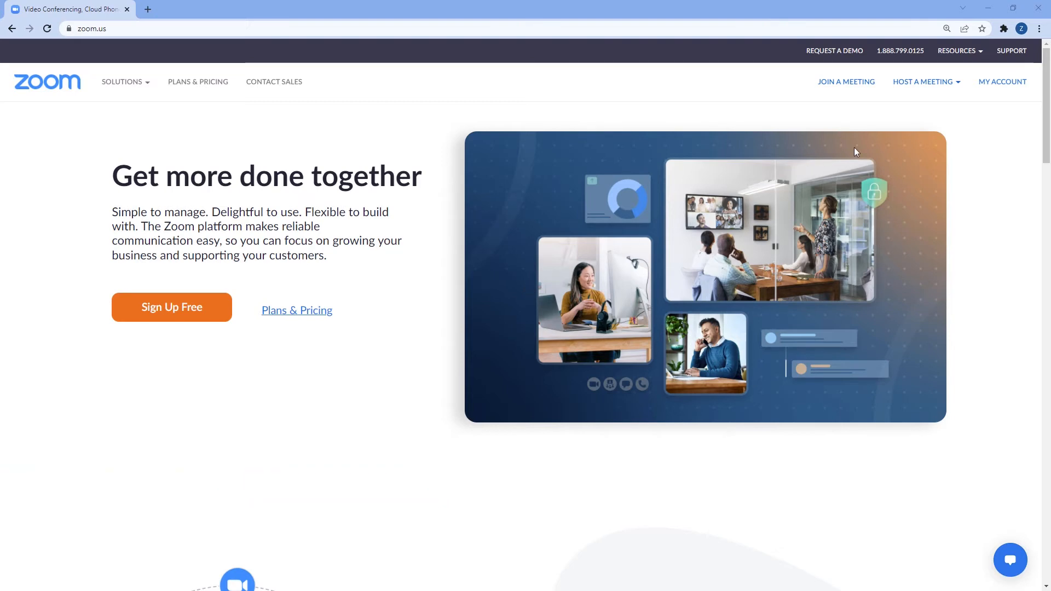
- Go to My Account, then Account Management > Reports to reach the usage reports list
left_click(1001, 81)
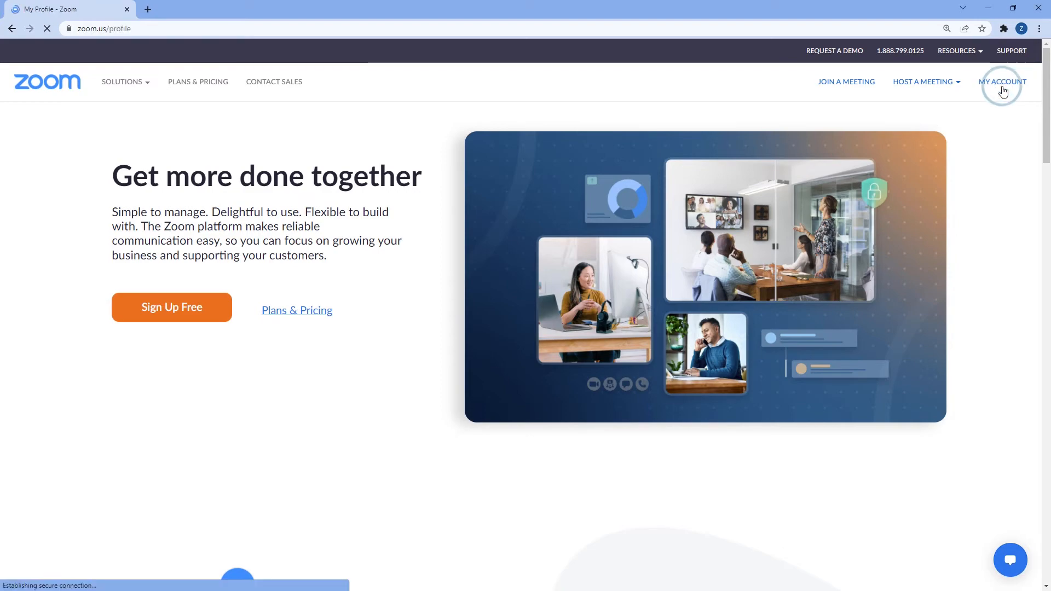
left_click(1003, 82)
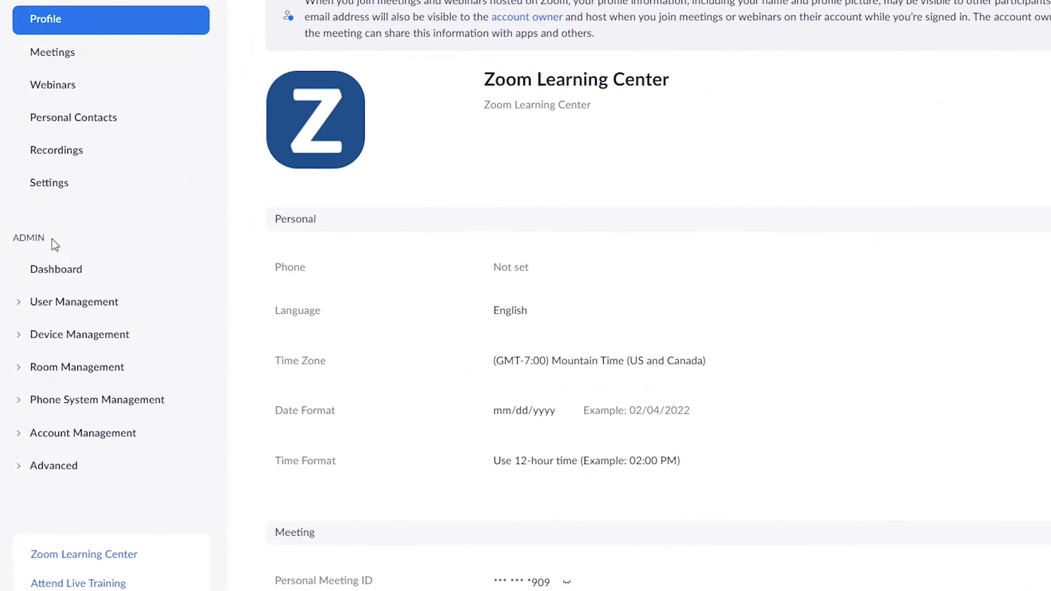
left_click(83, 432)
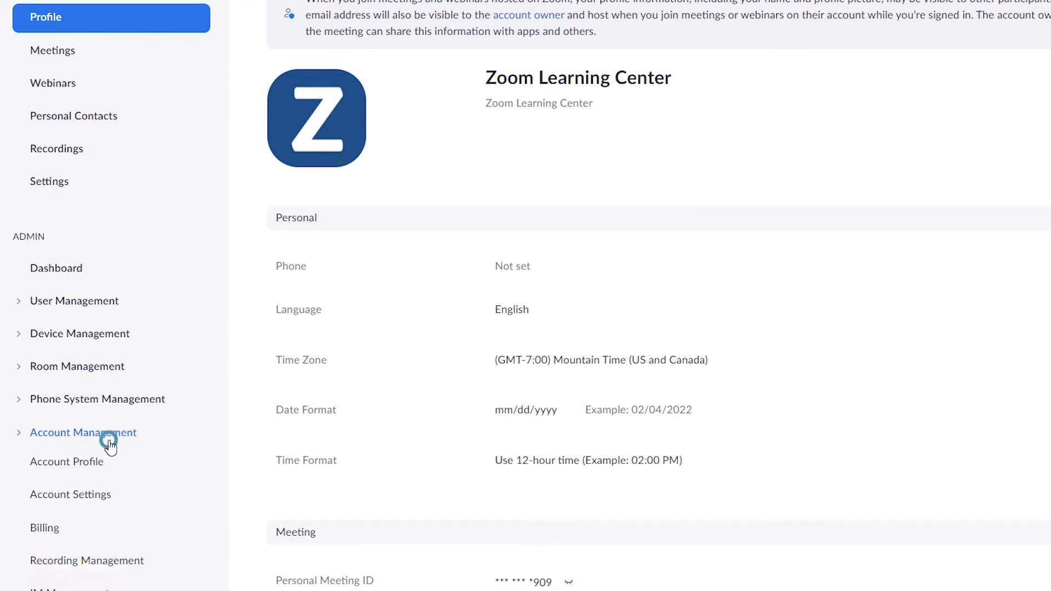
scroll("down", 3)
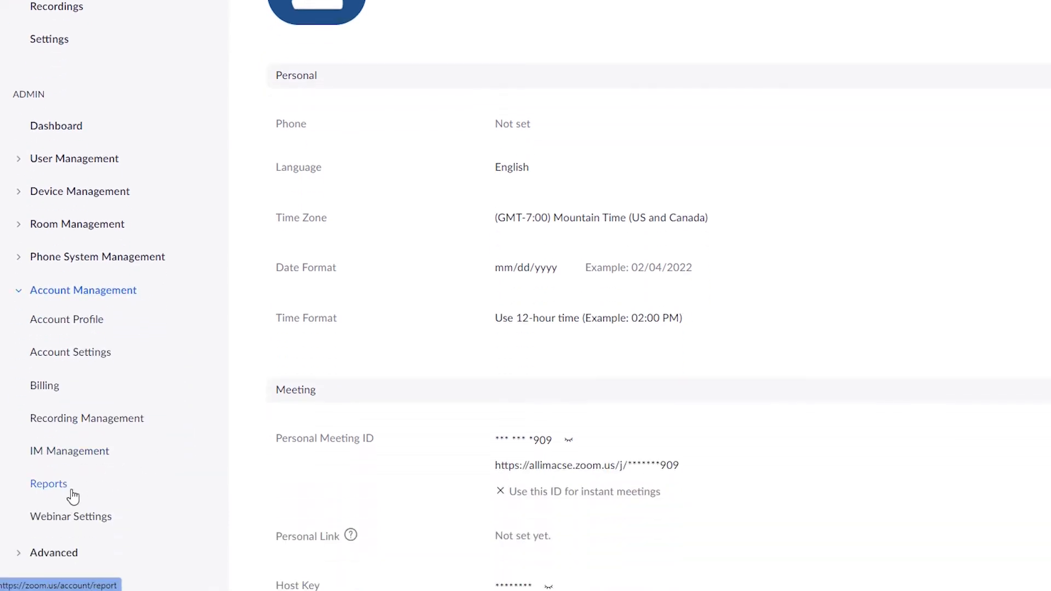
left_click(48, 482)
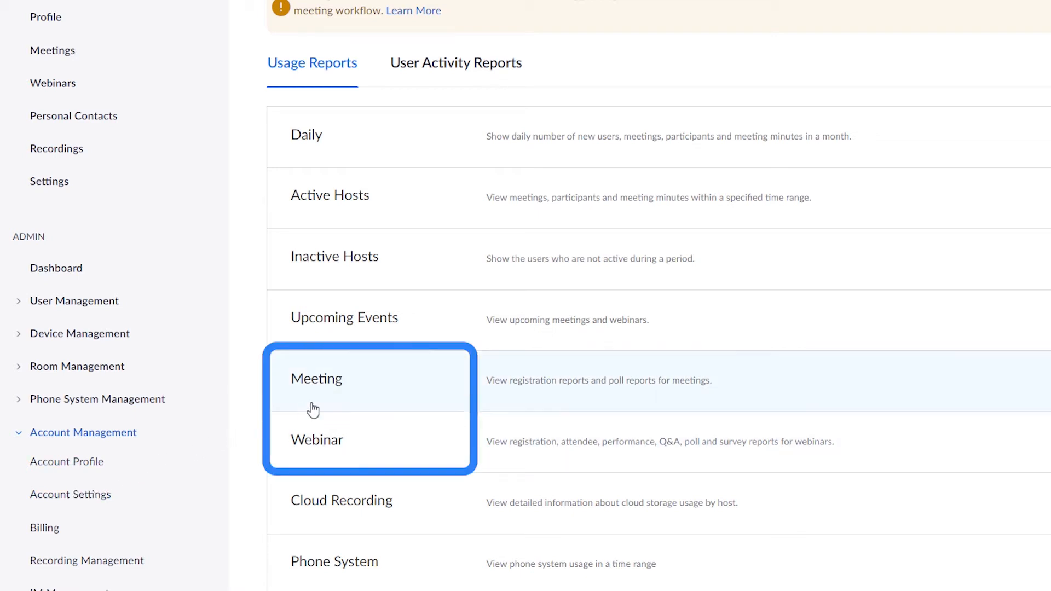
mouse_move(329, 402)
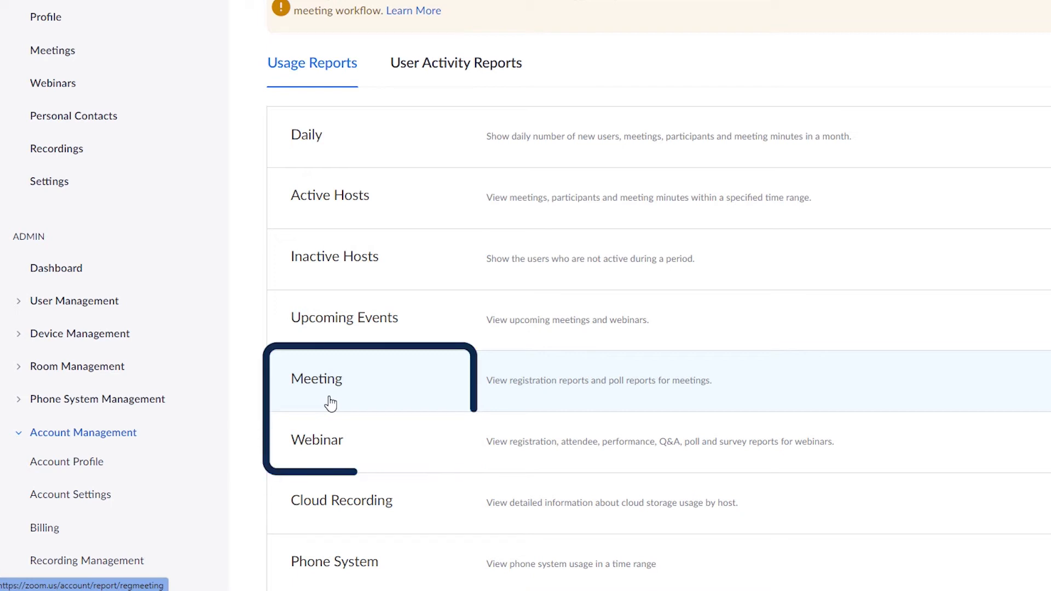
left_click(330, 385)
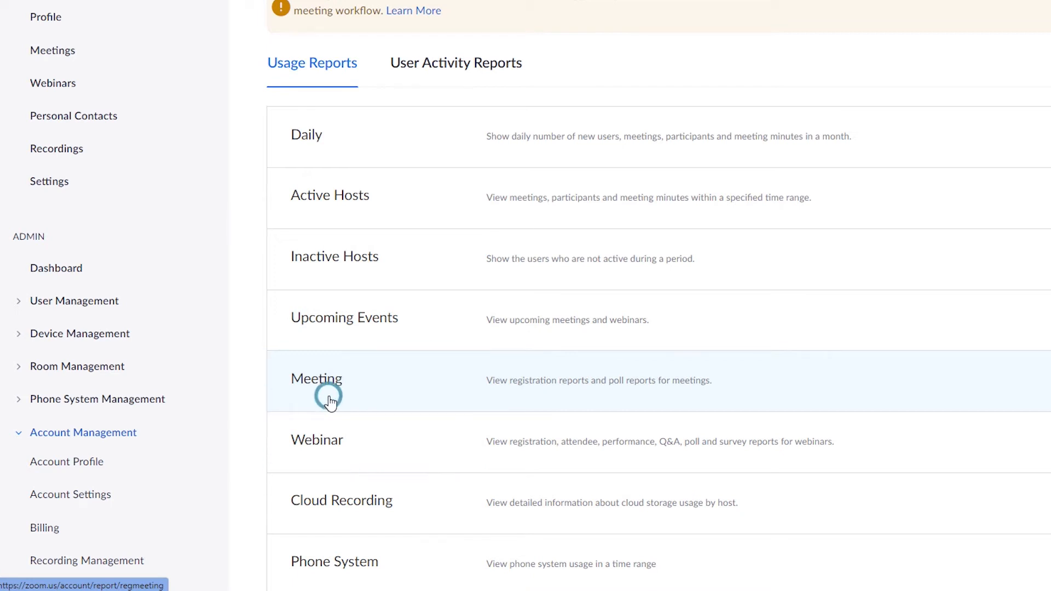
- Choose Meeting reports with the Poll Report type and set the 02/03/2022–02/04/2022 date range
left_click(316, 379)
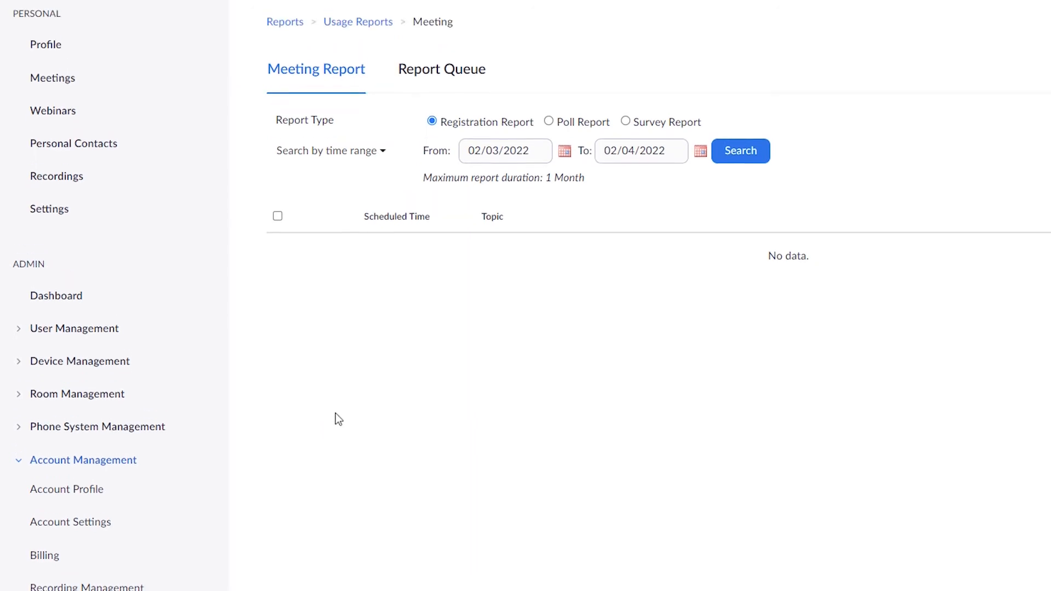
scroll("up", 3)
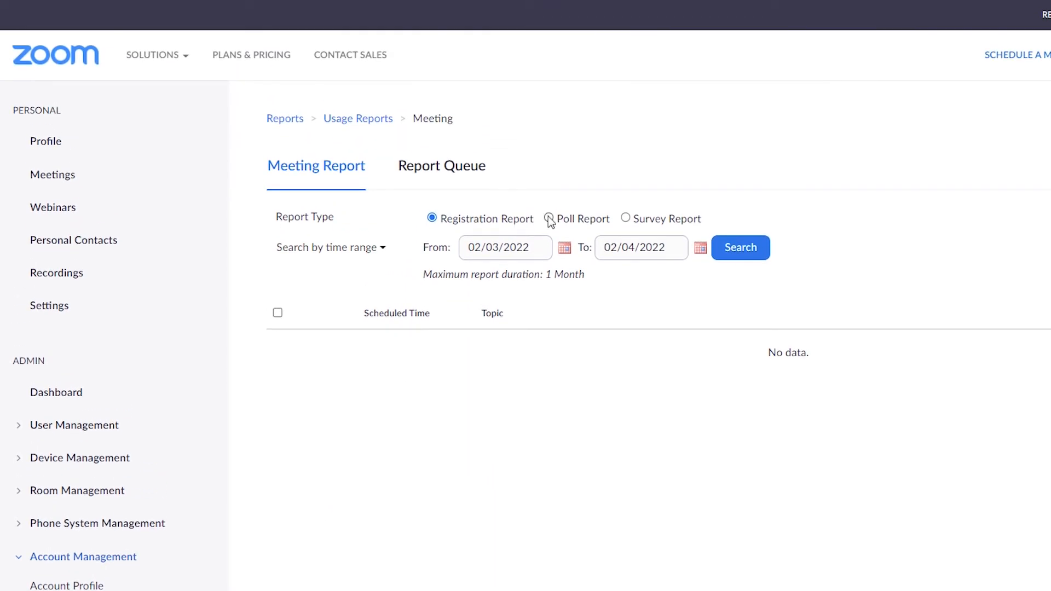
left_click(548, 219)
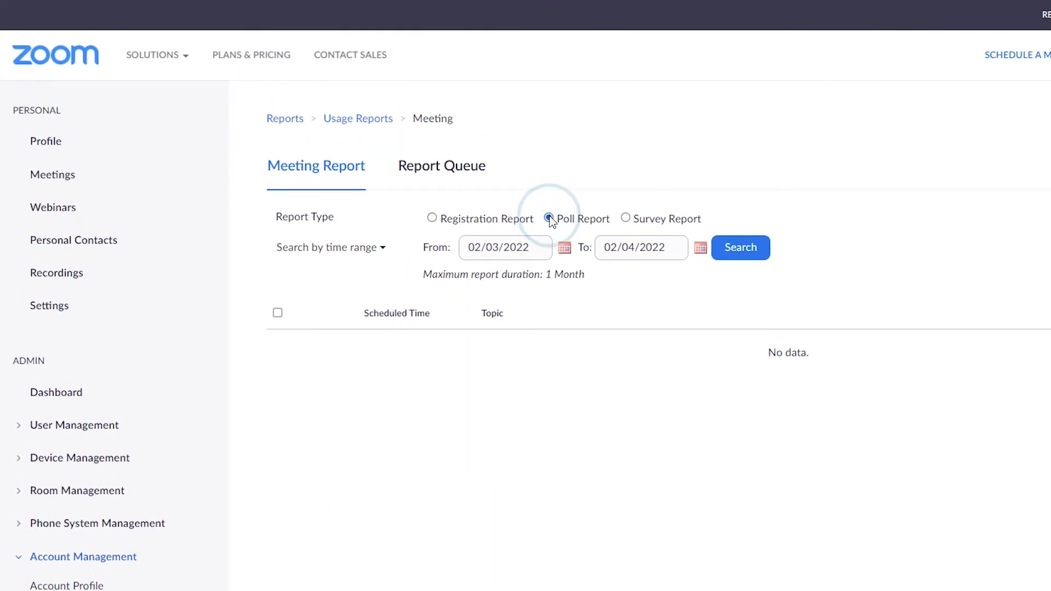
left_click(548, 219)
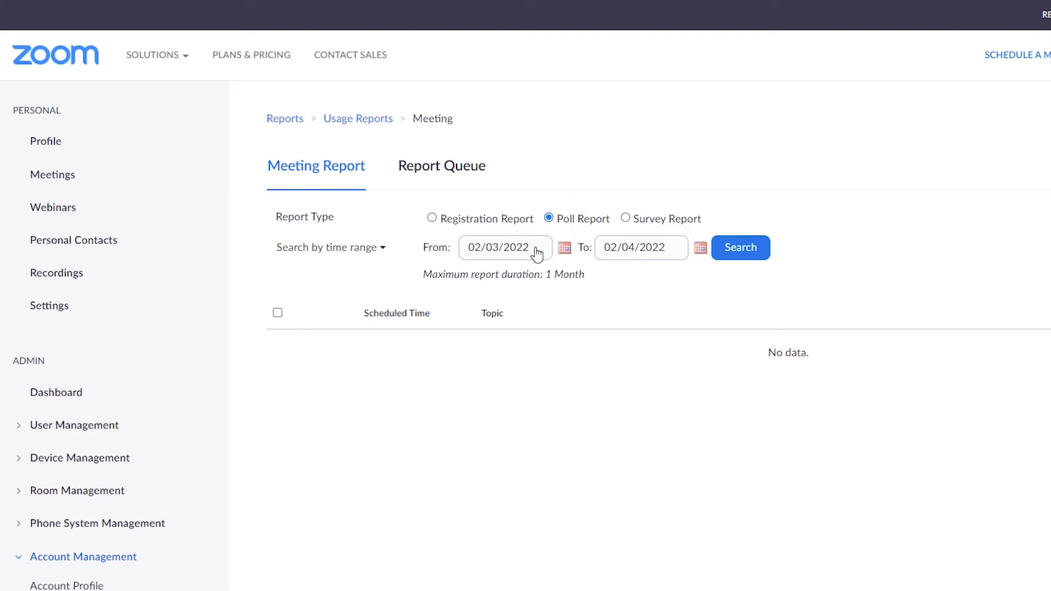
mouse_move(667, 256)
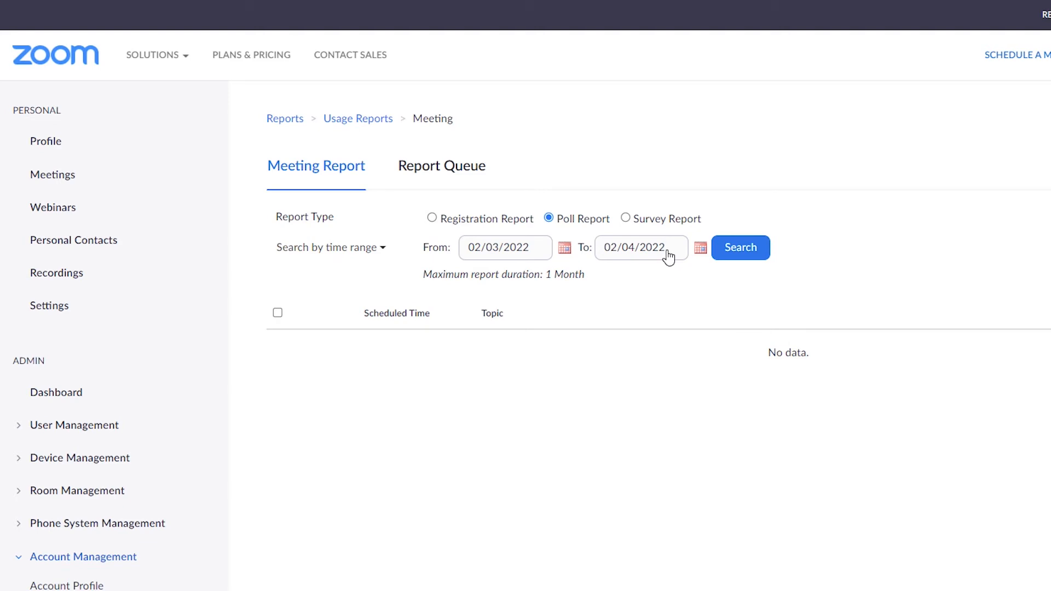
left_click(331, 247)
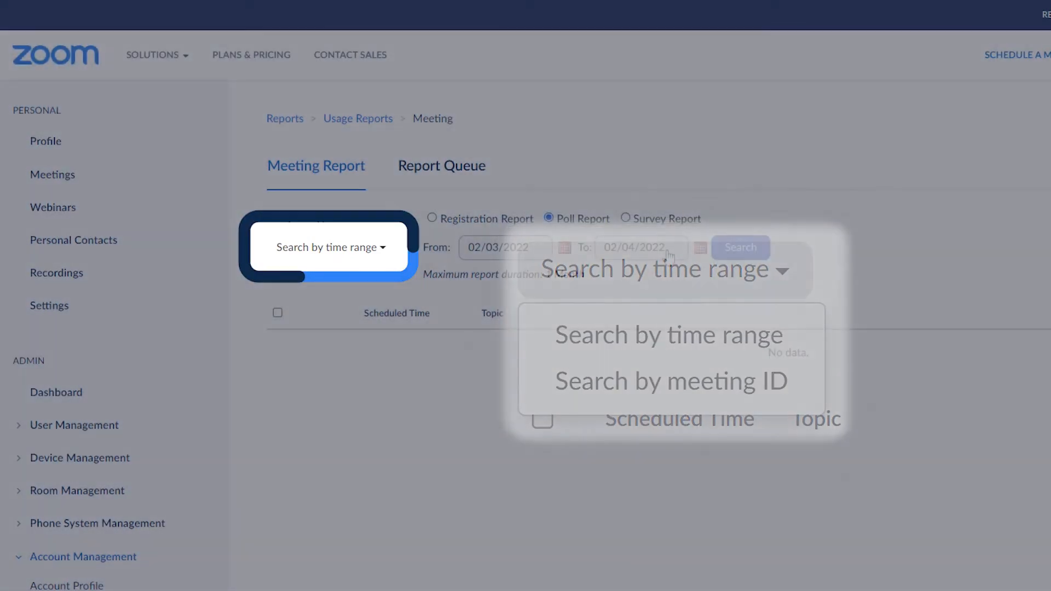
left_click(667, 335)
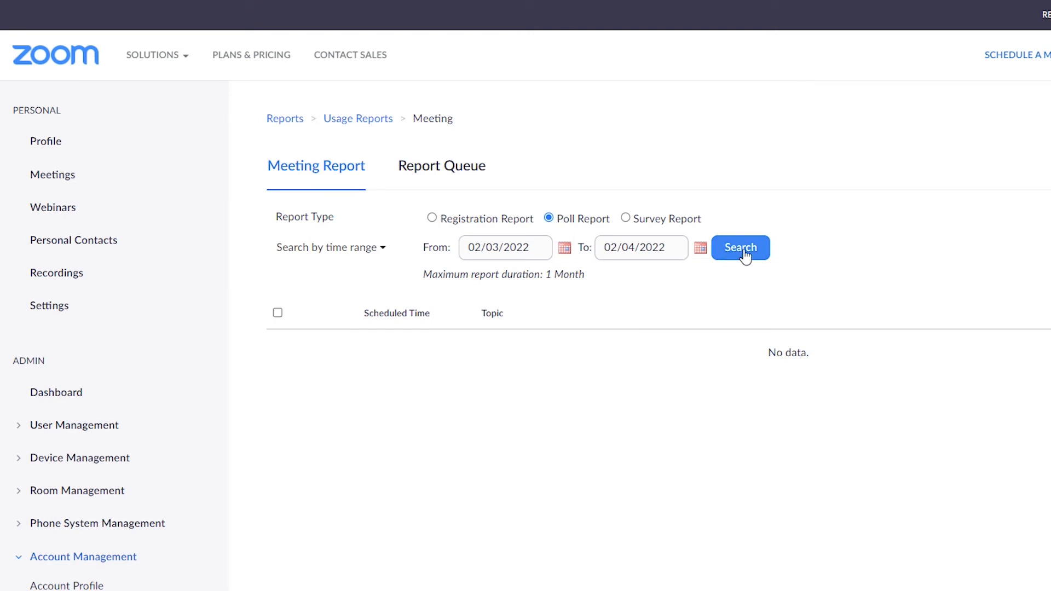
- Search to list the Poll & Quiz Reports meetings and tick the first result for generation
left_click(740, 248)
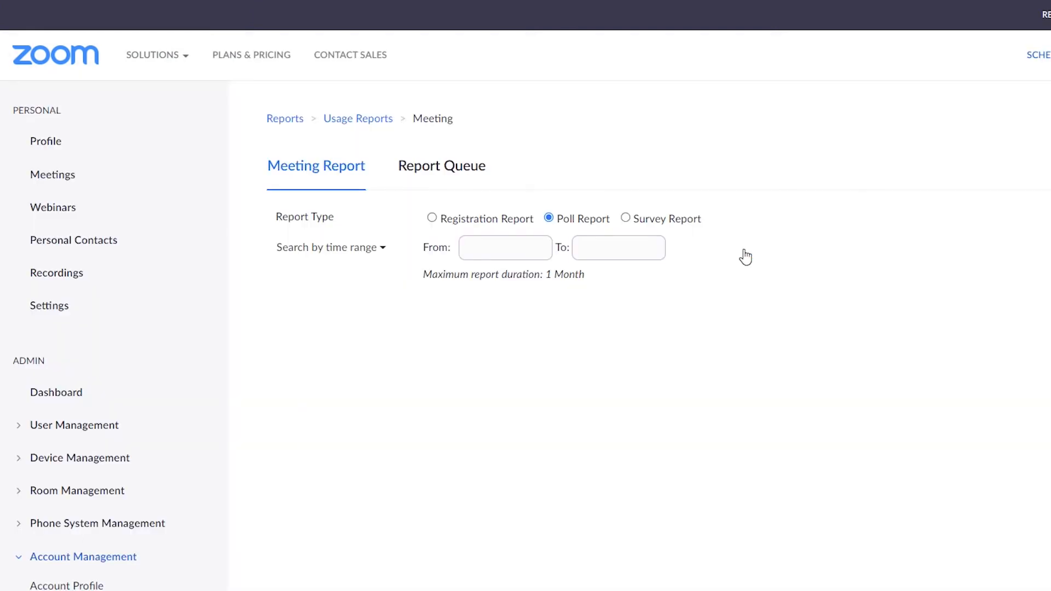
left_click(740, 247)
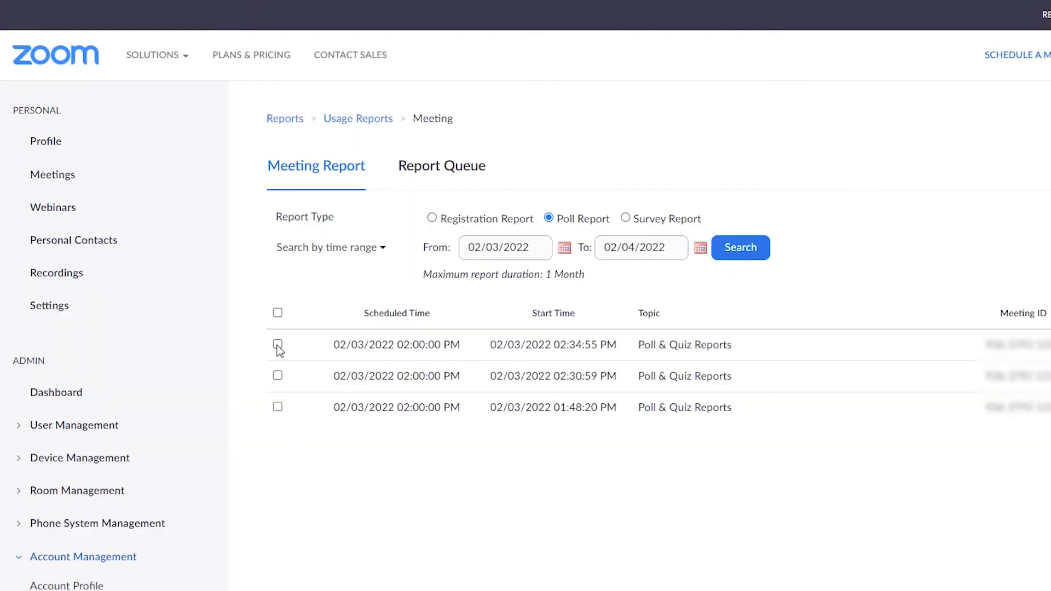
left_click(277, 345)
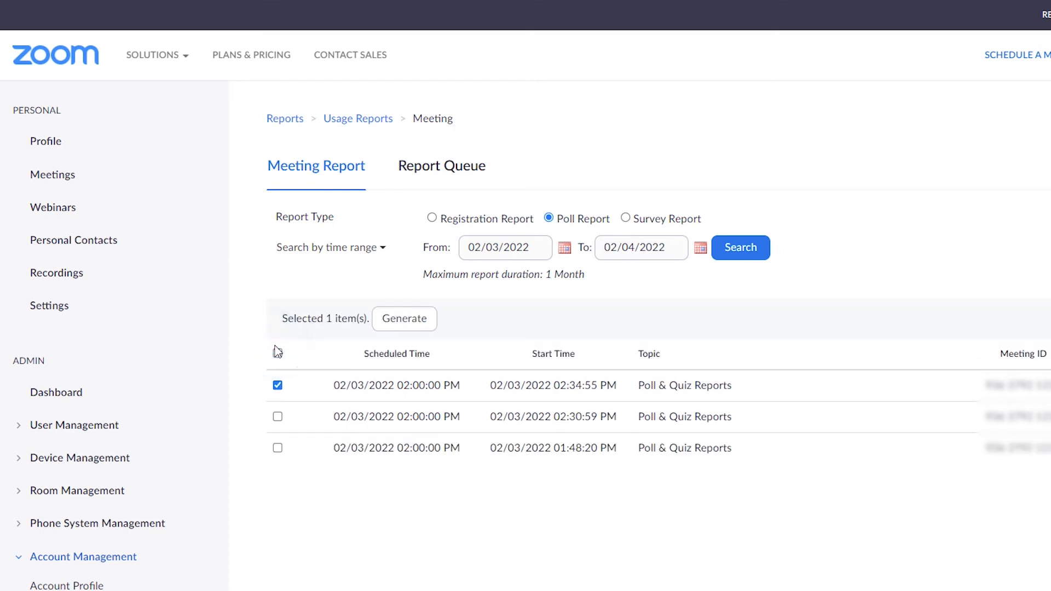
mouse_move(404, 319)
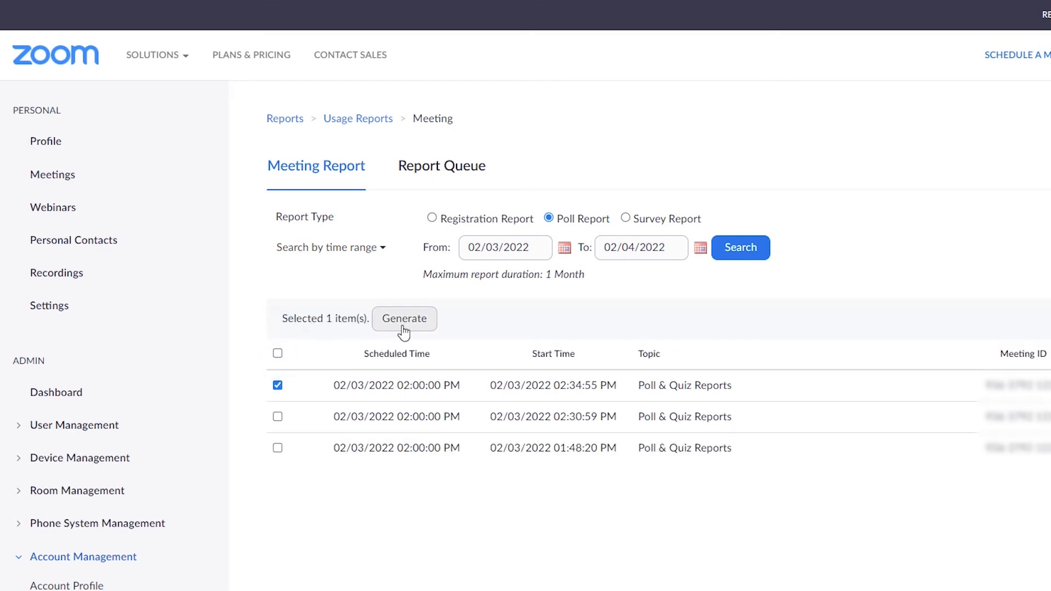
- Generate the poll report and download its CSV from the Report Queue
left_click(404, 319)
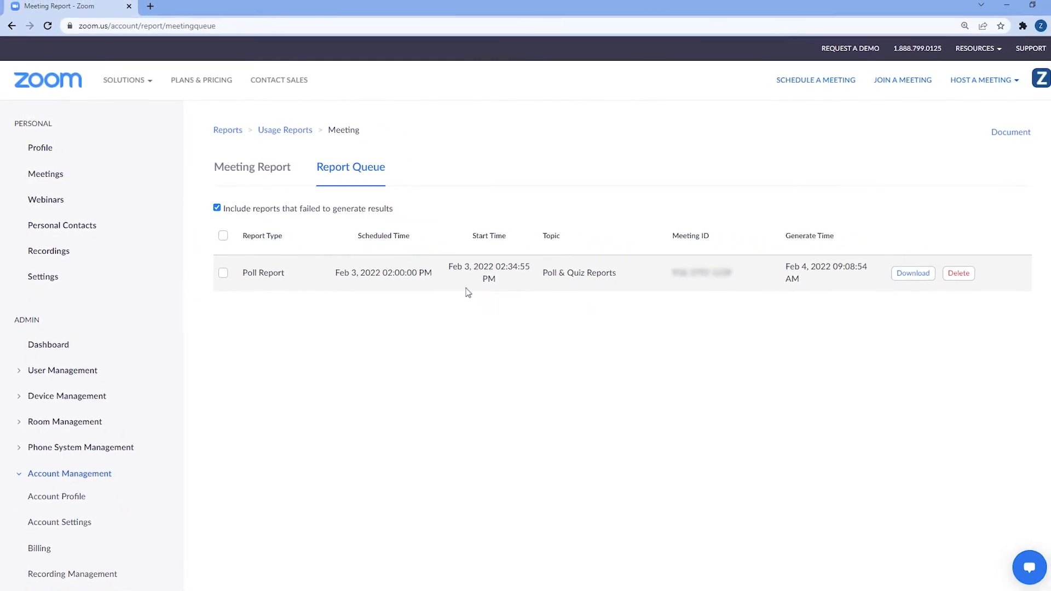
left_click(896, 270)
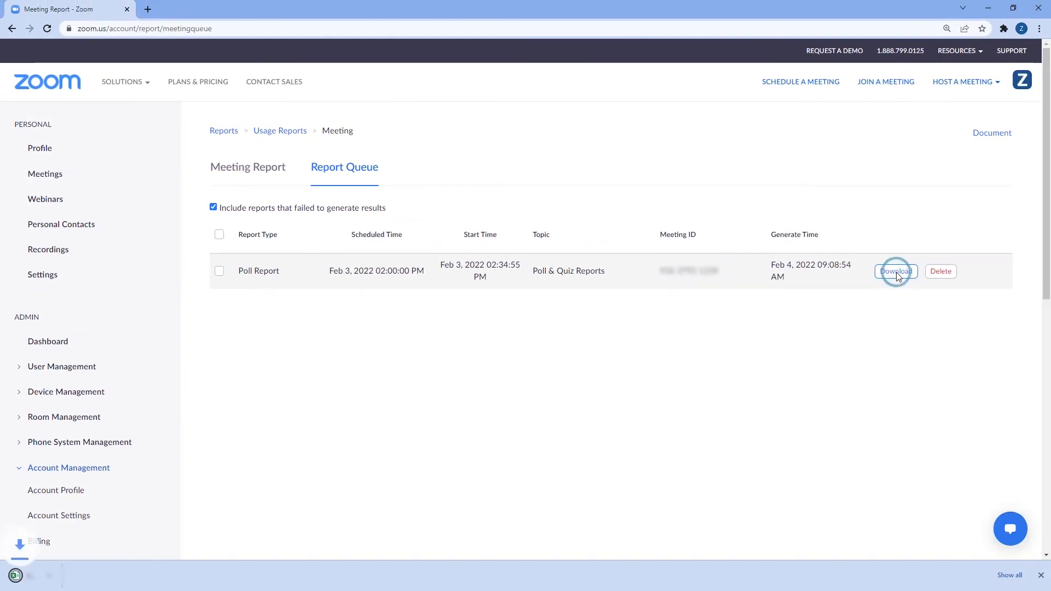
left_click(895, 270)
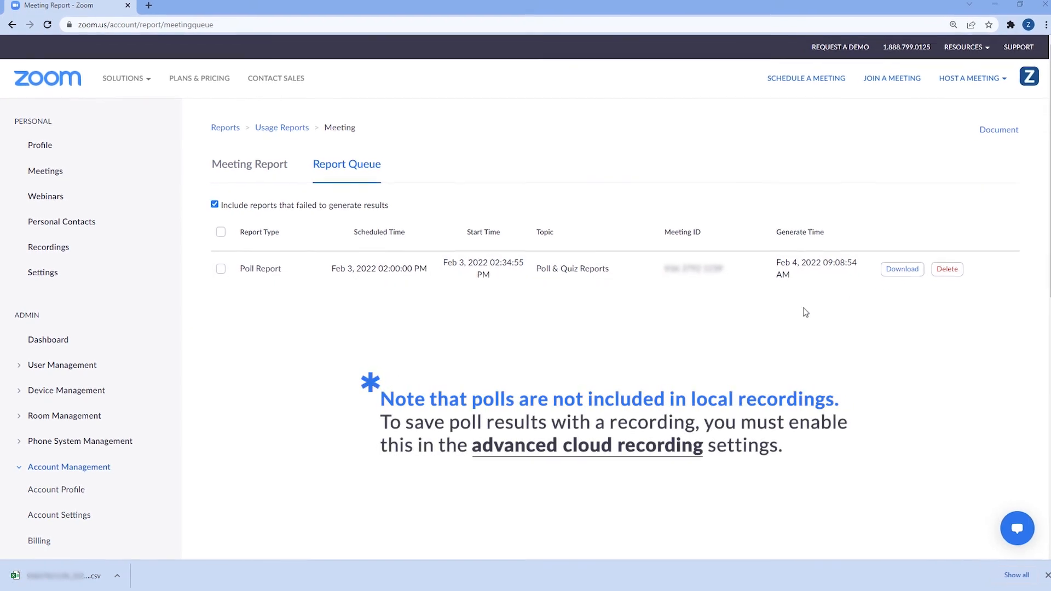
scroll("down", 3)
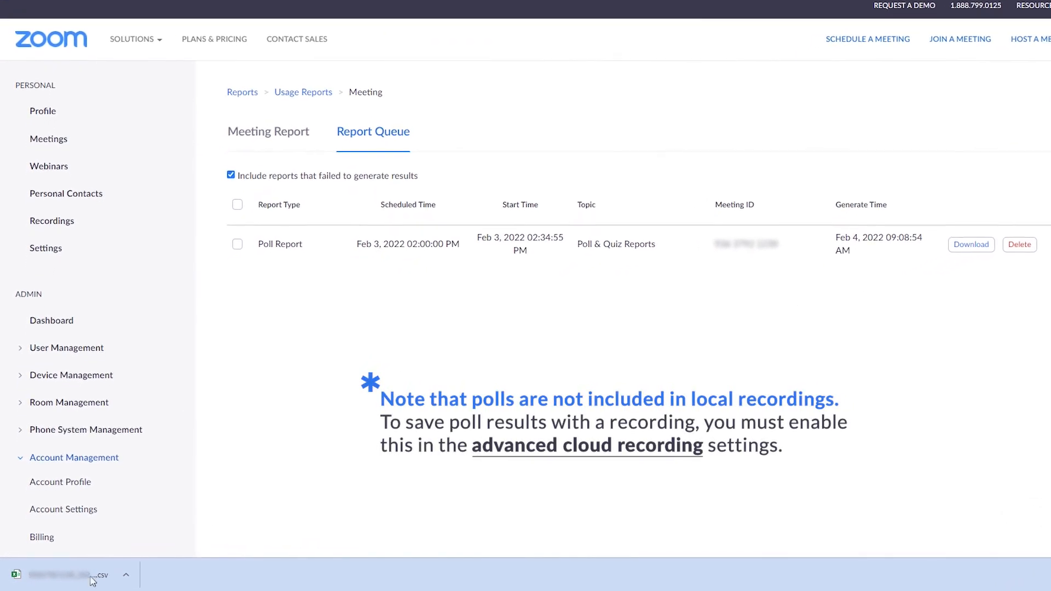